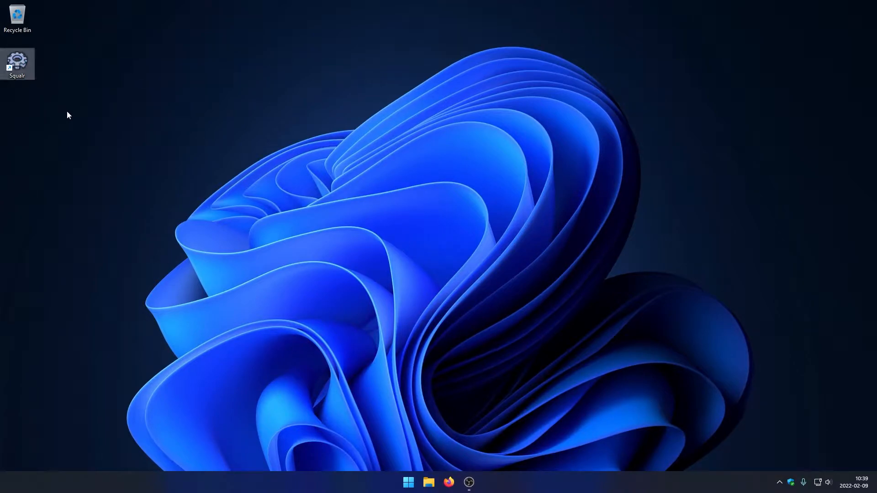
# - Launch Squalr from the desktop, then search Start for Totally Accurate Battle Simulator and launch it
pyautogui.doubleClick(17, 60)
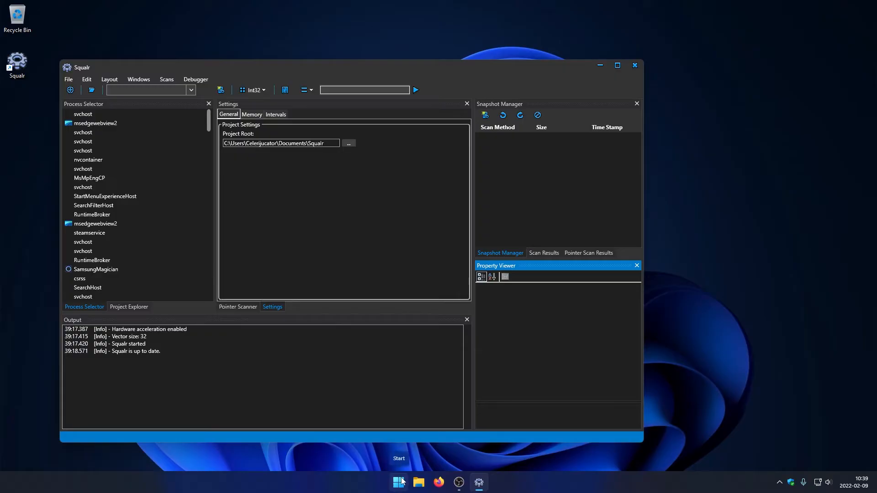
pyautogui.click(398, 483)
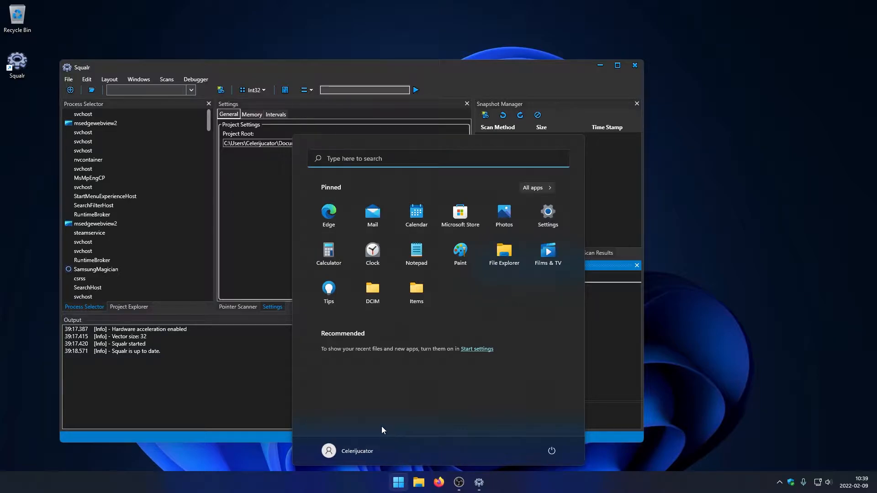
pyautogui.write('Totally Accurate Battle Simulator')
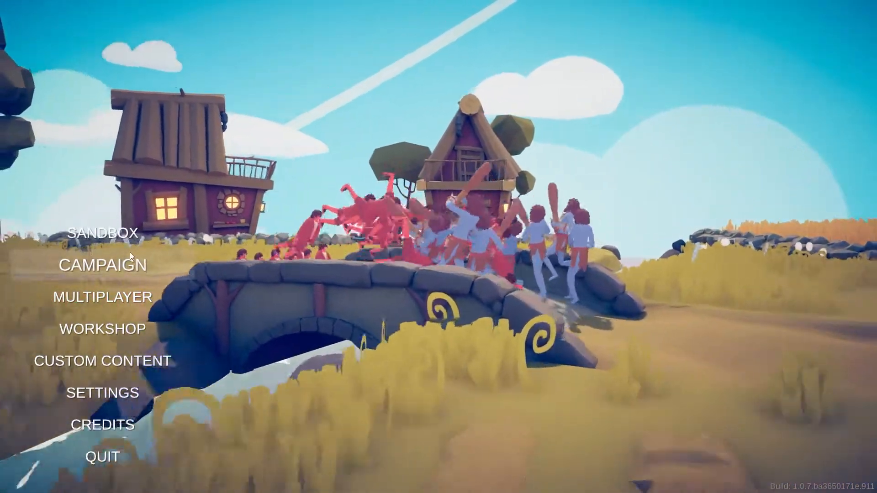
# - Enter Campaign, choose The Adventure, go to page 2 and start Heavy Swings
pyautogui.click(101, 265)
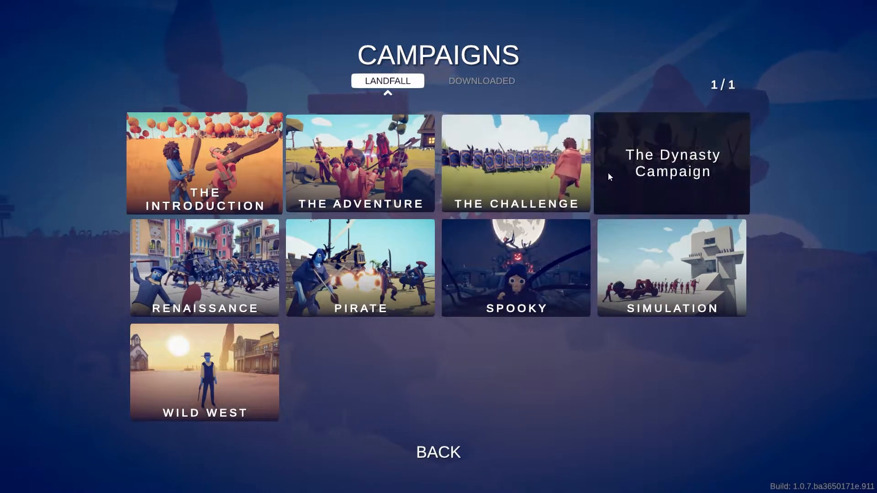
pyautogui.click(360, 164)
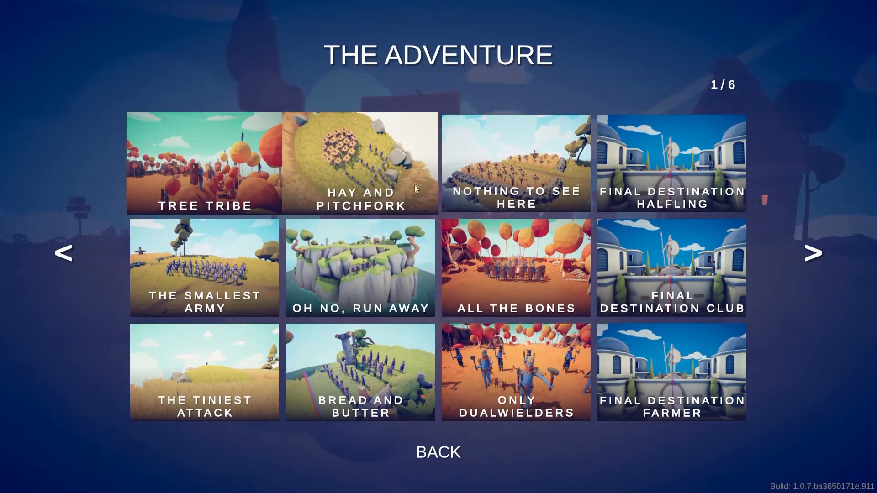
pyautogui.click(814, 253)
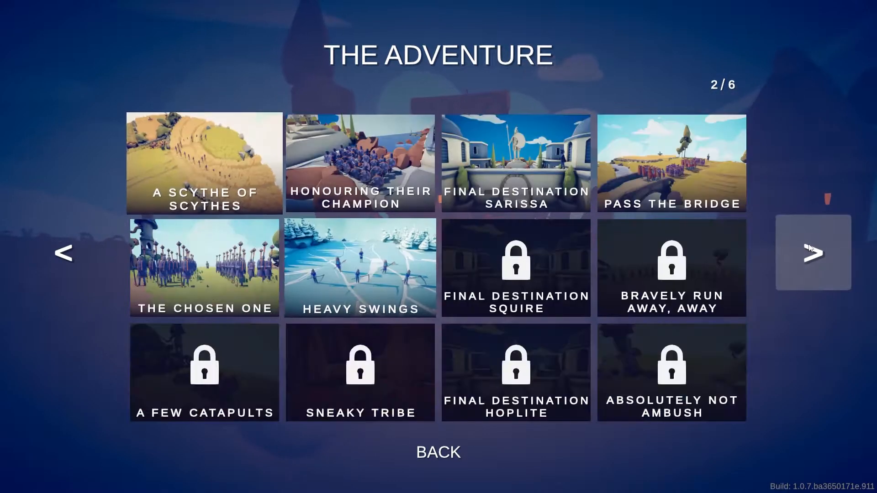
pyautogui.click(360, 267)
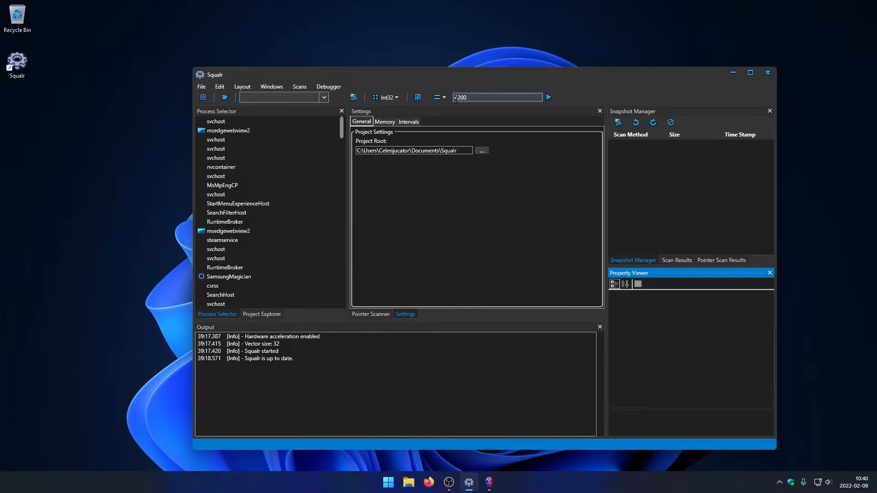
# - Run an initial scan for 4200, then pick TotallyAccurateBattleSimulator from the Process Selector list
pyautogui.click(547, 97)
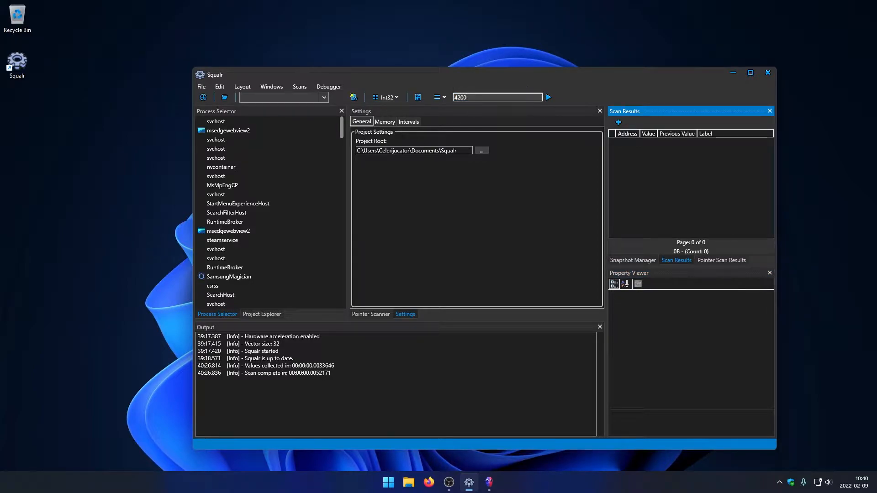
pyautogui.click(227, 212)
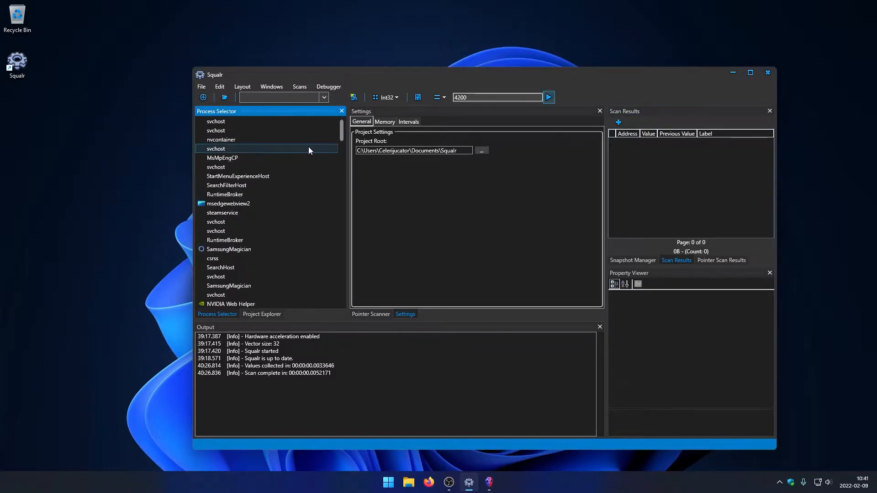
pyautogui.scroll(-3)
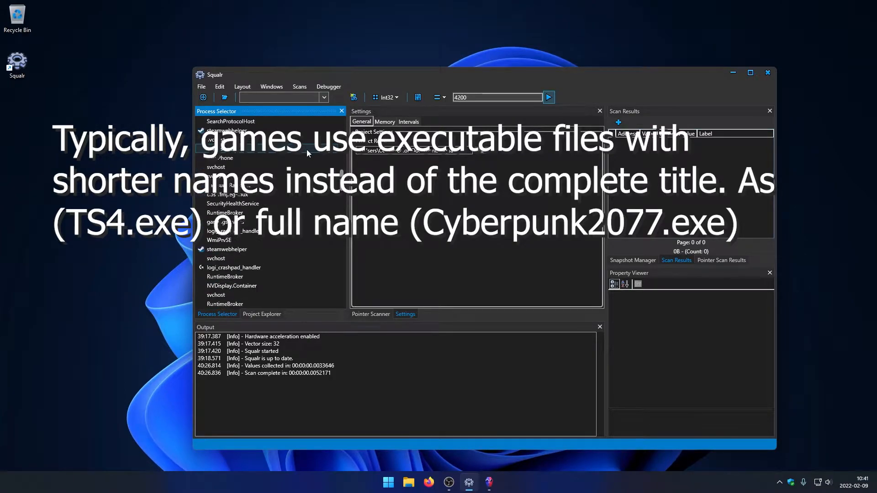
pyautogui.scroll(-3)
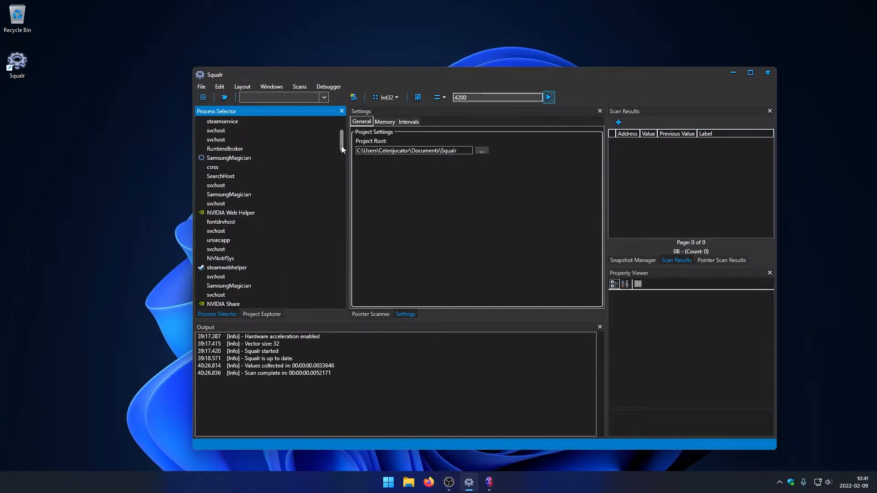
pyautogui.scroll(-3)
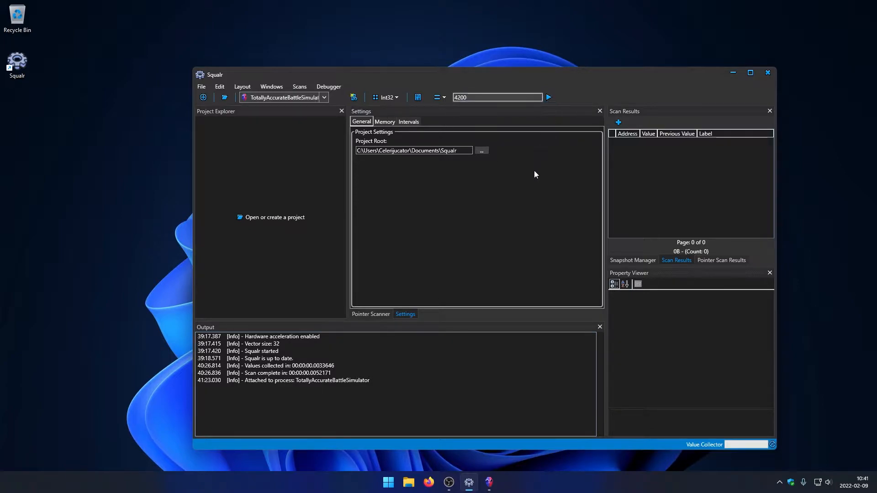
# - Scan the game's memory for Int32 value 4200 and browse the 199 matching addresses
pyautogui.click(547, 97)
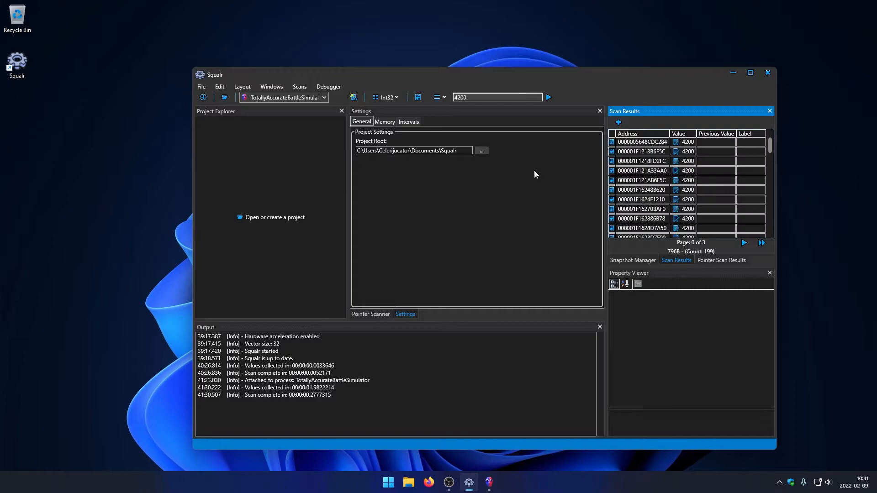
pyautogui.moveTo(667, 150)
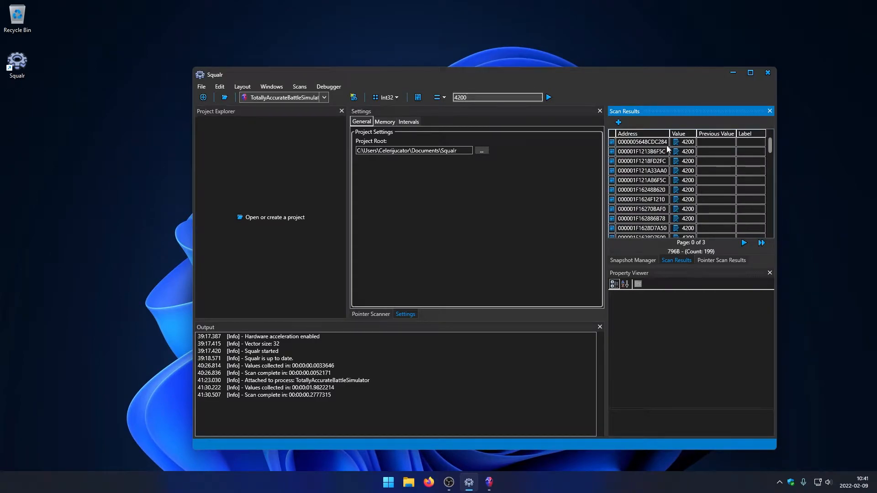
pyautogui.scroll(-3)
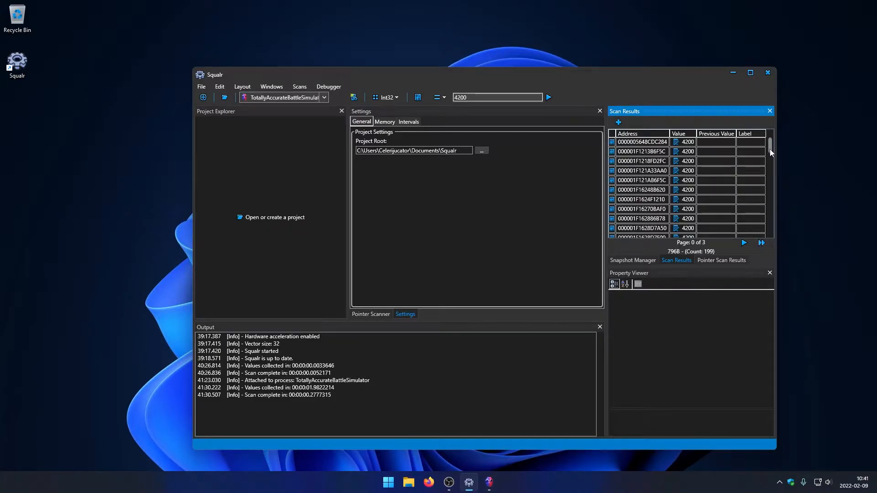
pyautogui.scroll(-3)
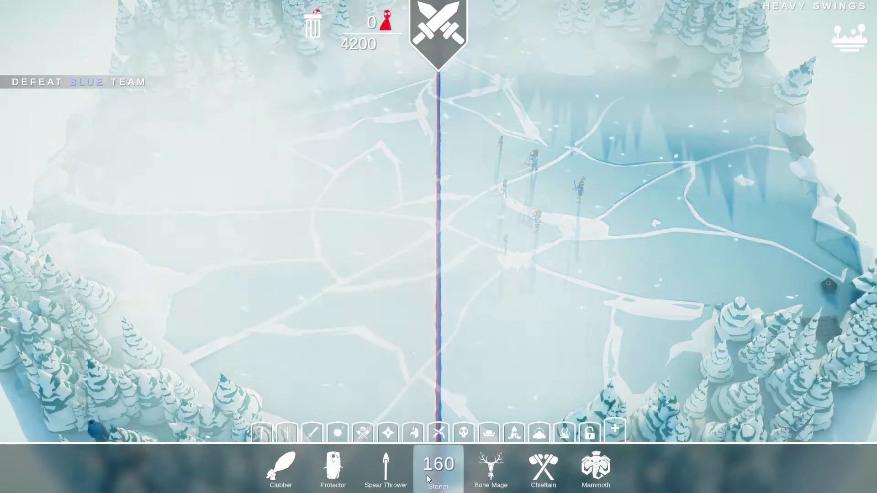
# - Select the Stoner unit and place it to spend gold below 4200
pyautogui.click(305, 226)
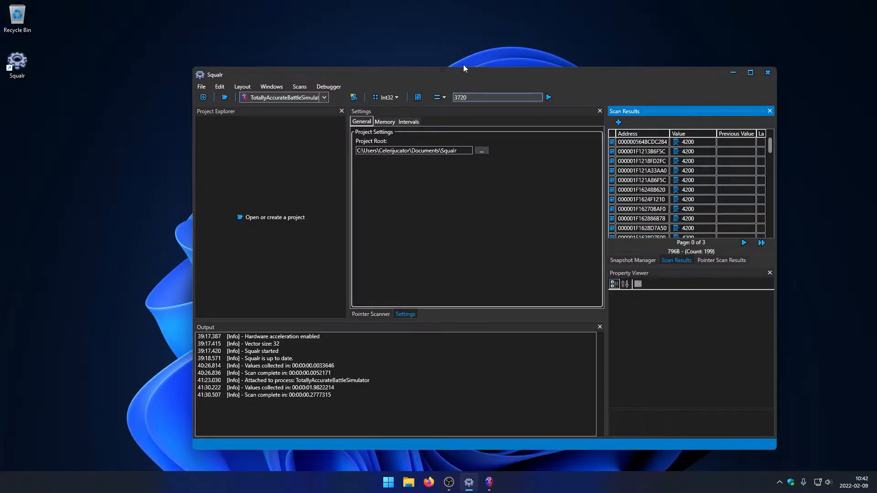
# - Rescan for 3720 to isolate one address, edit its value and accept, then reopen it for editing
pyautogui.click(548, 97)
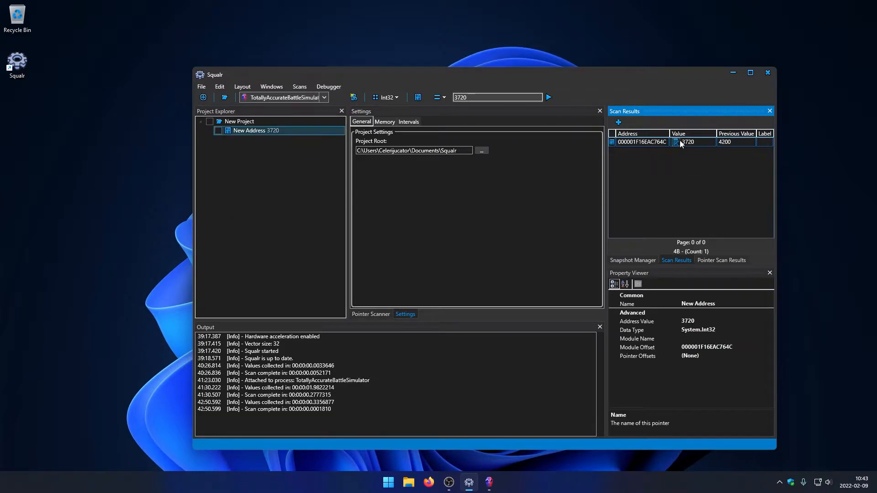
pyautogui.doubleClick(687, 143)
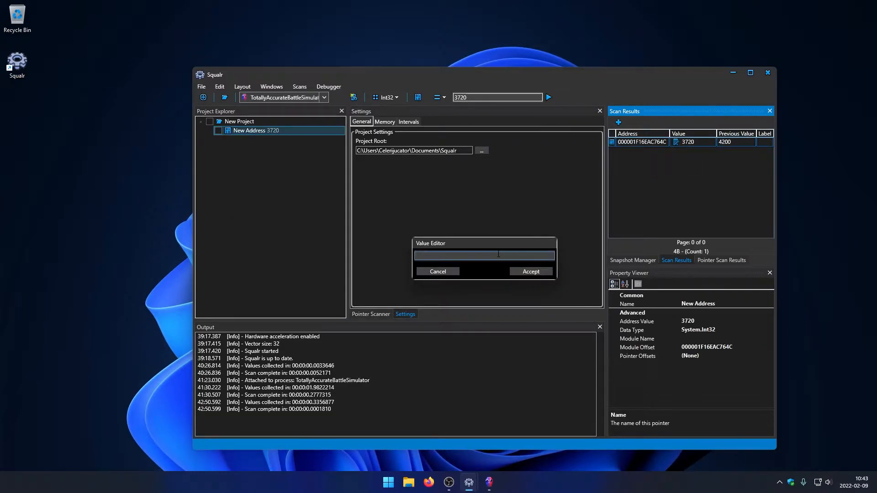
pyautogui.write('600')
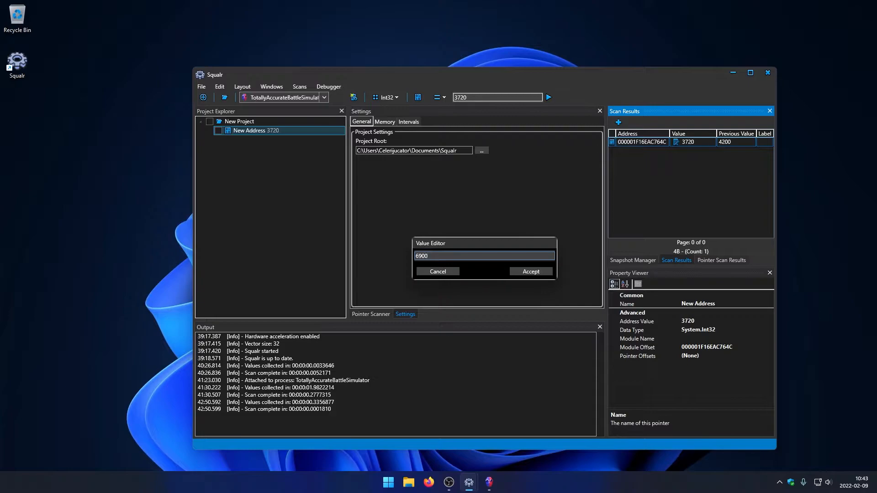
pyautogui.click(530, 271)
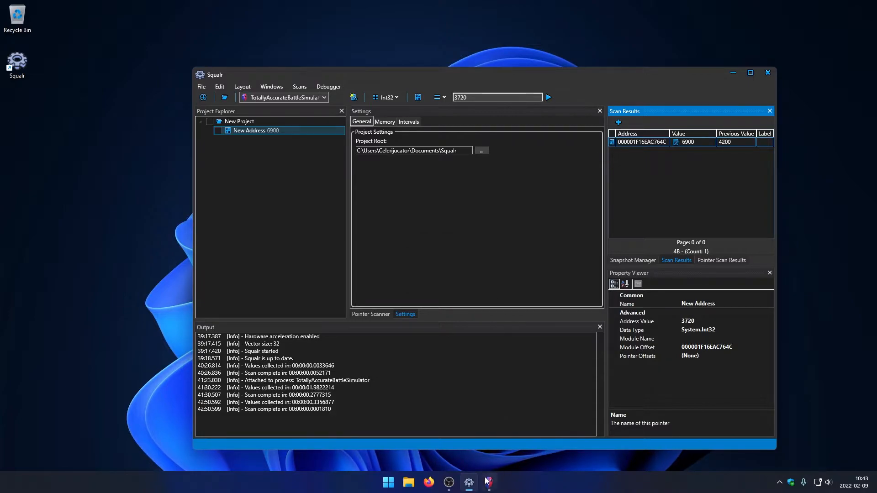
pyautogui.click(488, 482)
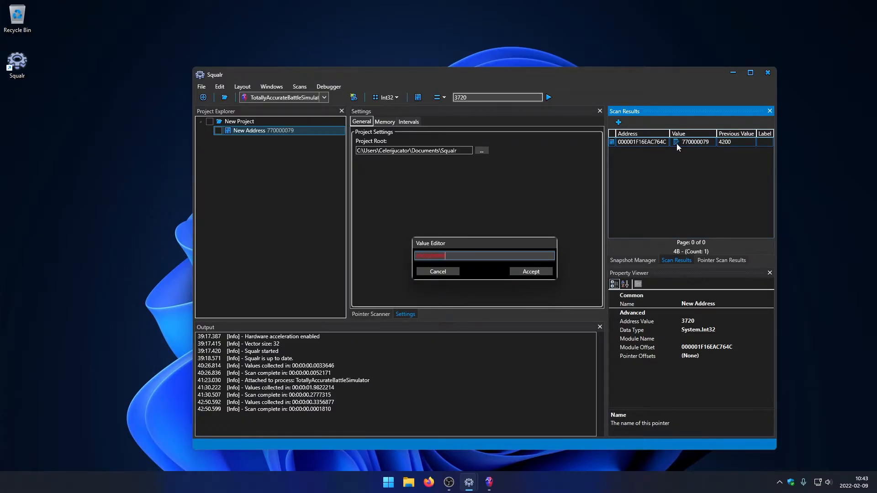
# - Accept the new gold value and enter 96 in the Value Editor for the address
pyautogui.click(530, 272)
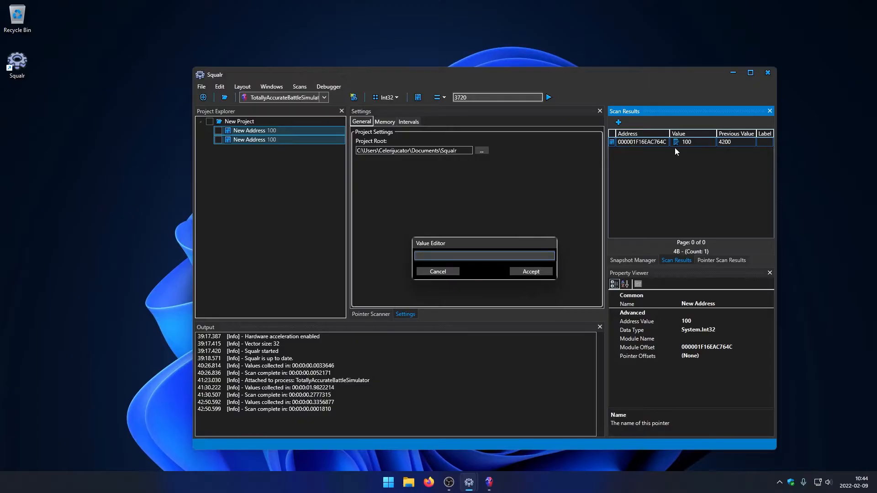
pyautogui.write('96')
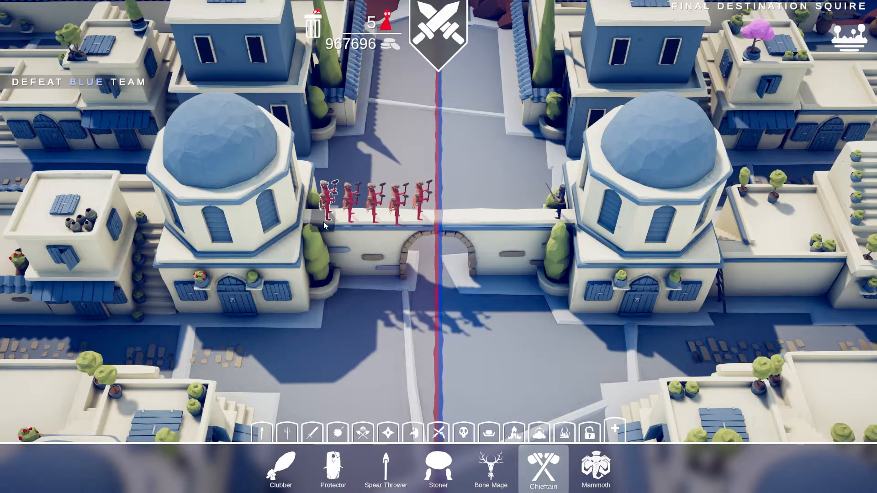
# - Place another Chieftain with the boosted gold, win, and Tab past the cutscene to the next level
pyautogui.click(595, 468)
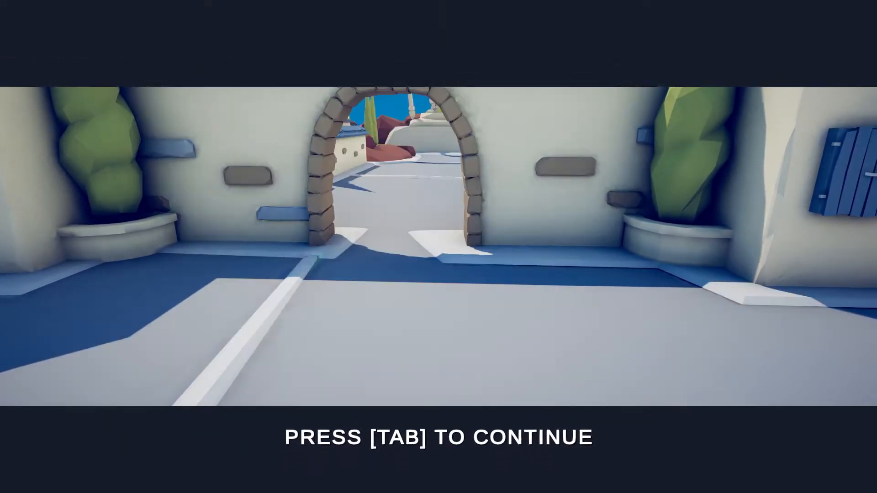
pyautogui.press('tab')
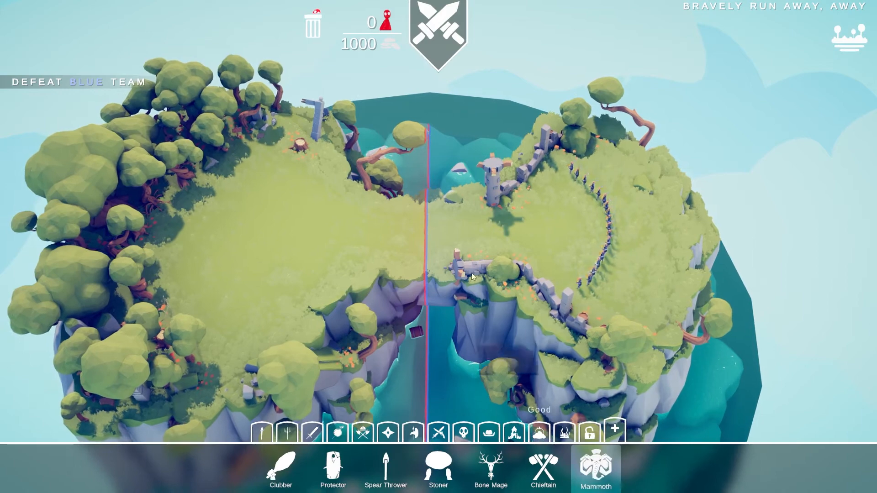